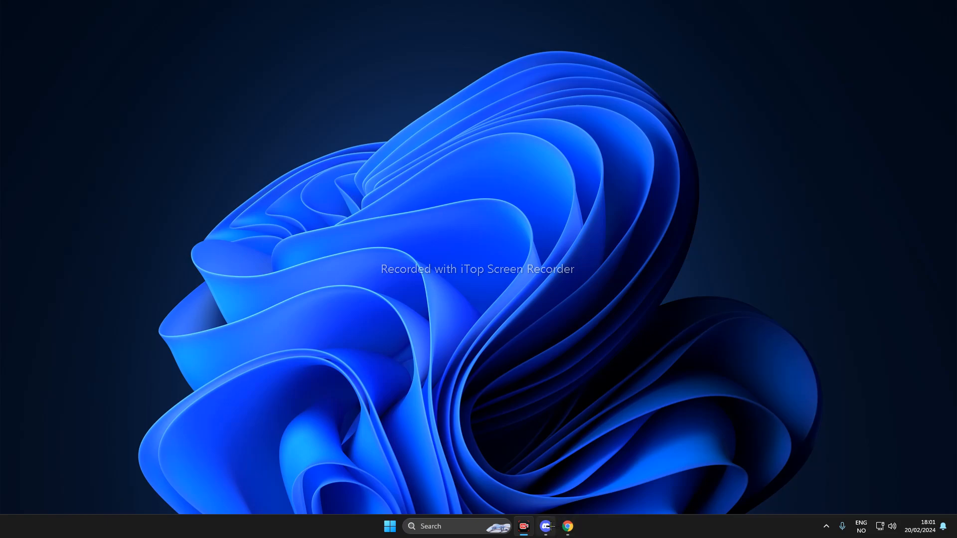
# Bring Discord to the front on the server's Ticket-Support channel.
pyautogui.click(523, 526)
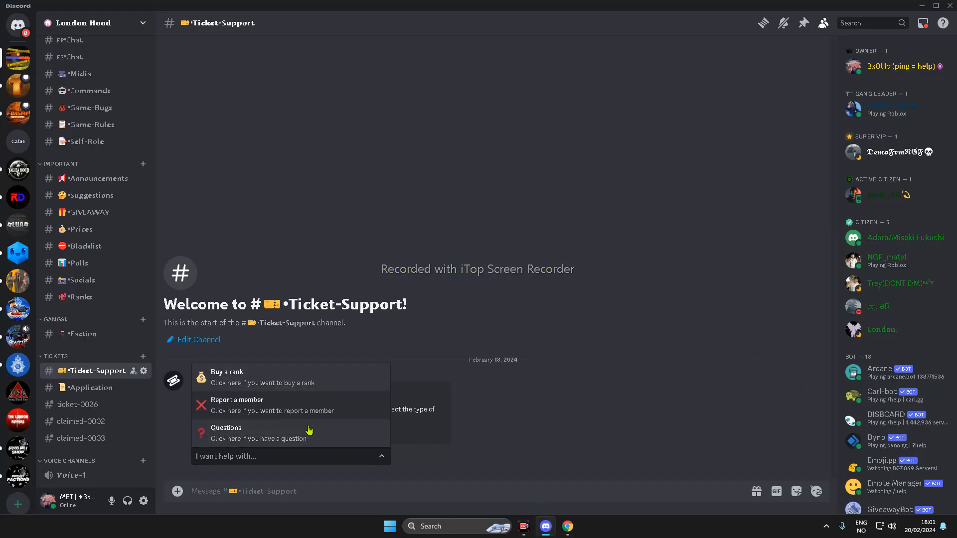
pyautogui.moveTo(273, 406)
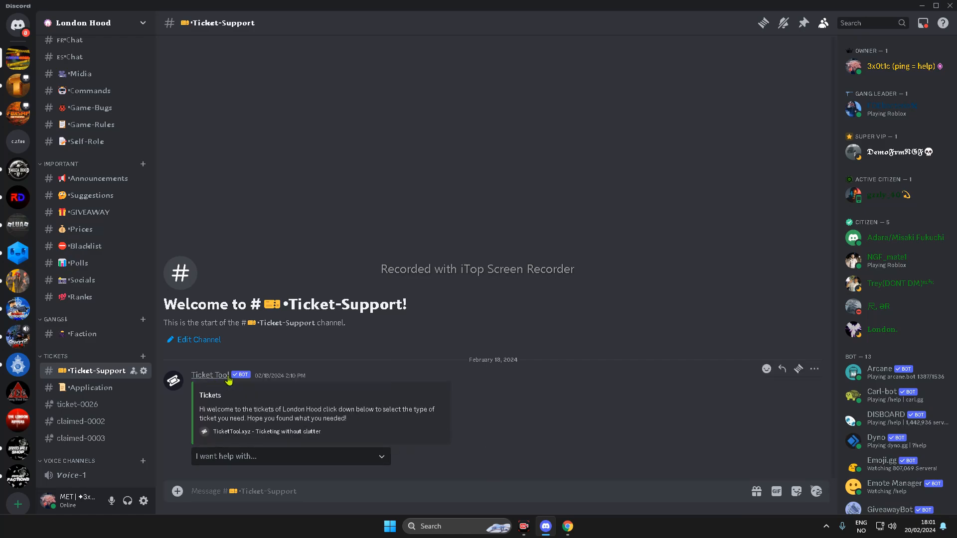
pyautogui.moveTo(461, 447)
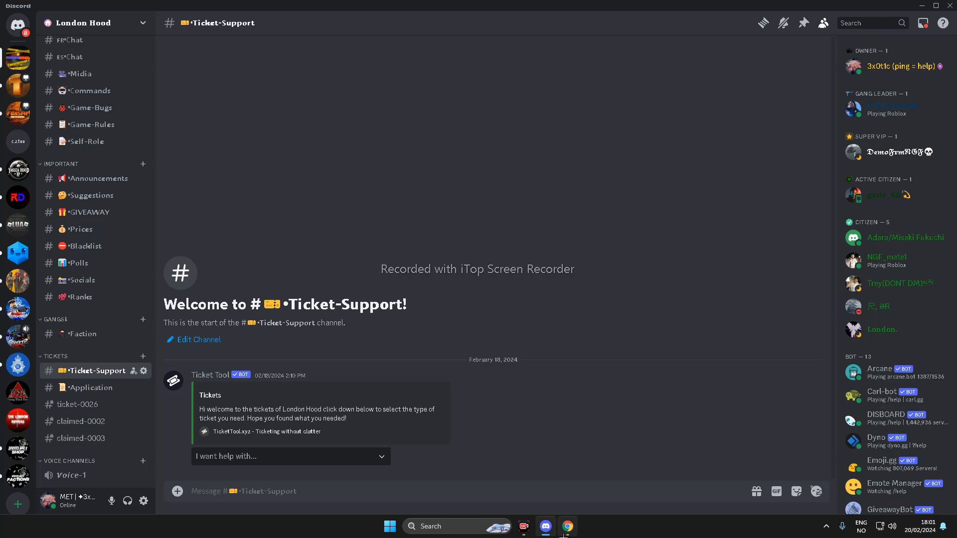
# Search Google for 'ticket tool', reach the Ticket Tool site and go to Manage Servers.
pyautogui.click(566, 526)
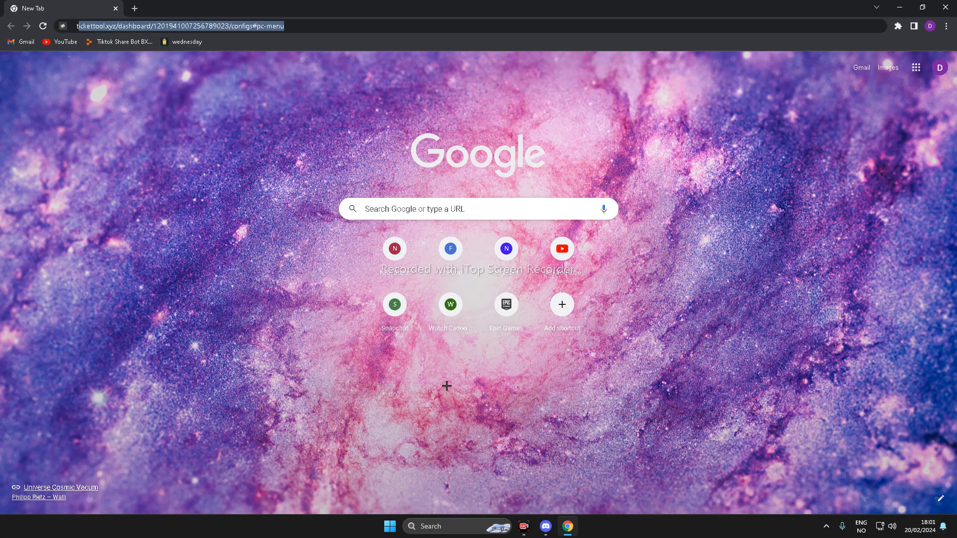
pyautogui.write('ticket tool')
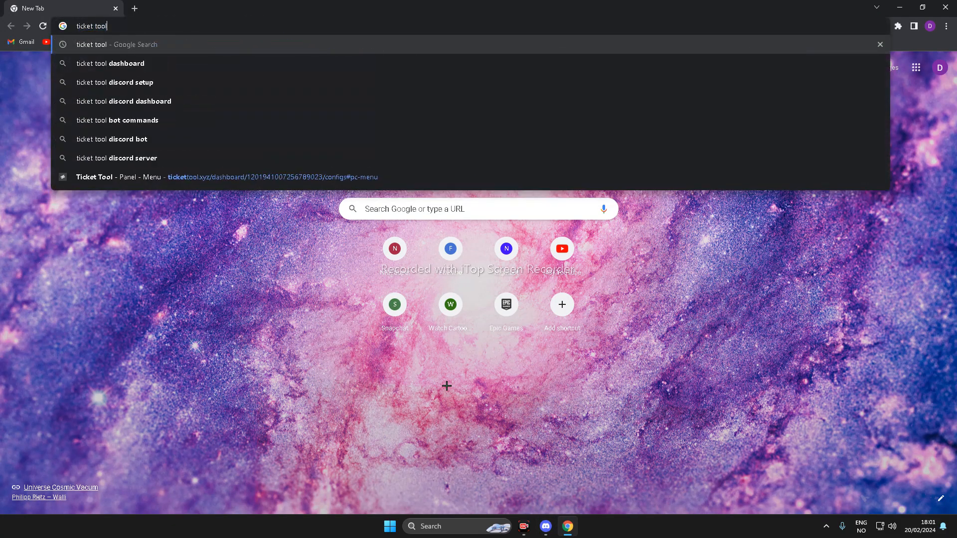
pyautogui.press('Return')
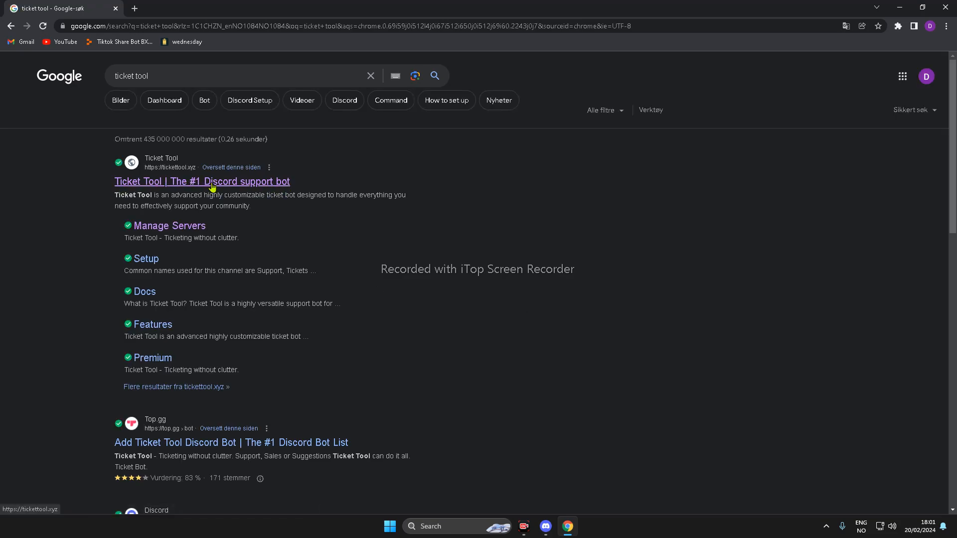
pyautogui.click(203, 181)
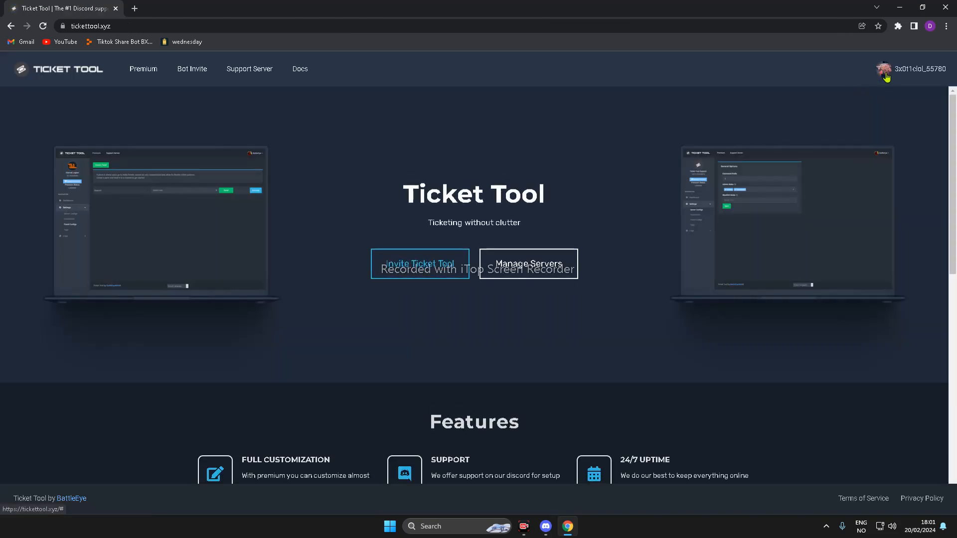
pyautogui.moveTo(539, 281)
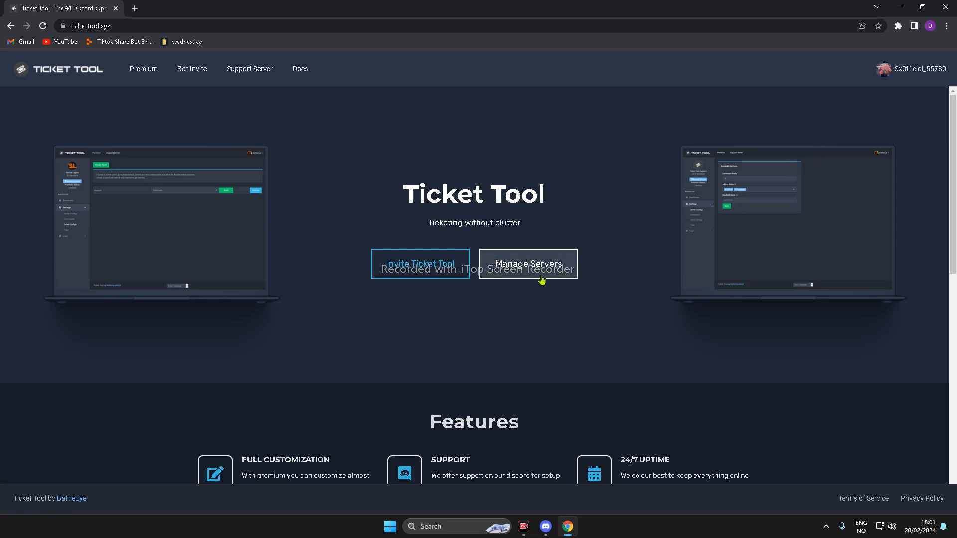
pyautogui.click(529, 264)
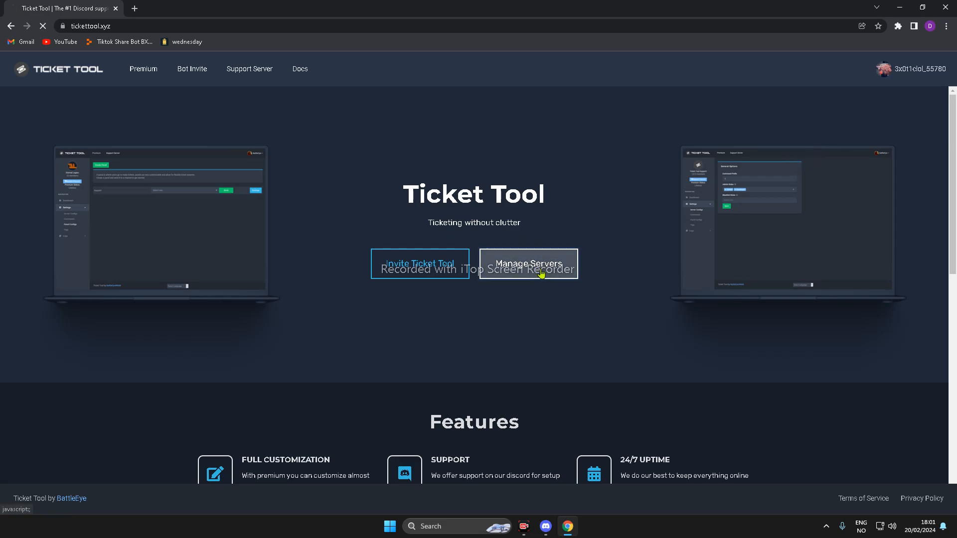
# Manage the London Hood server and show its Panel Configs page.
pyautogui.click(528, 263)
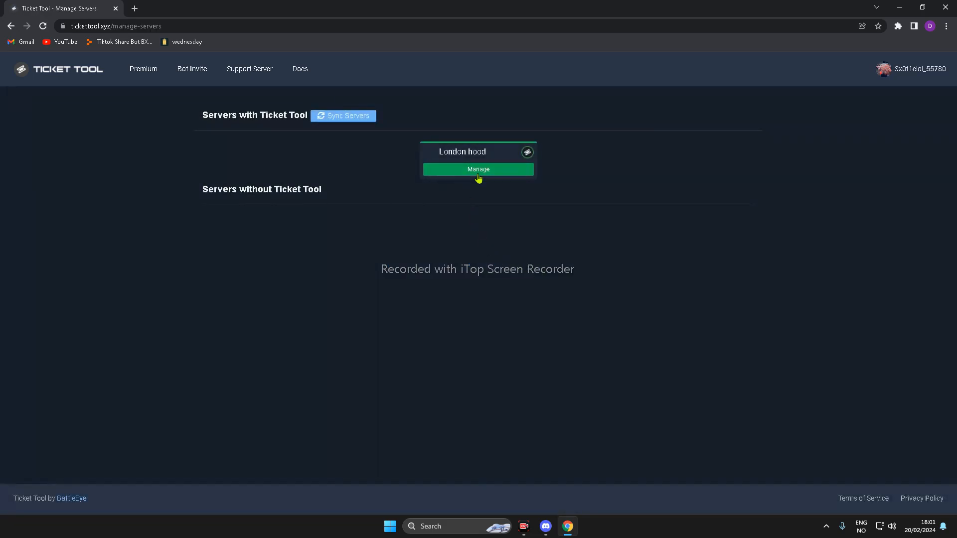
pyautogui.moveTo(487, 140)
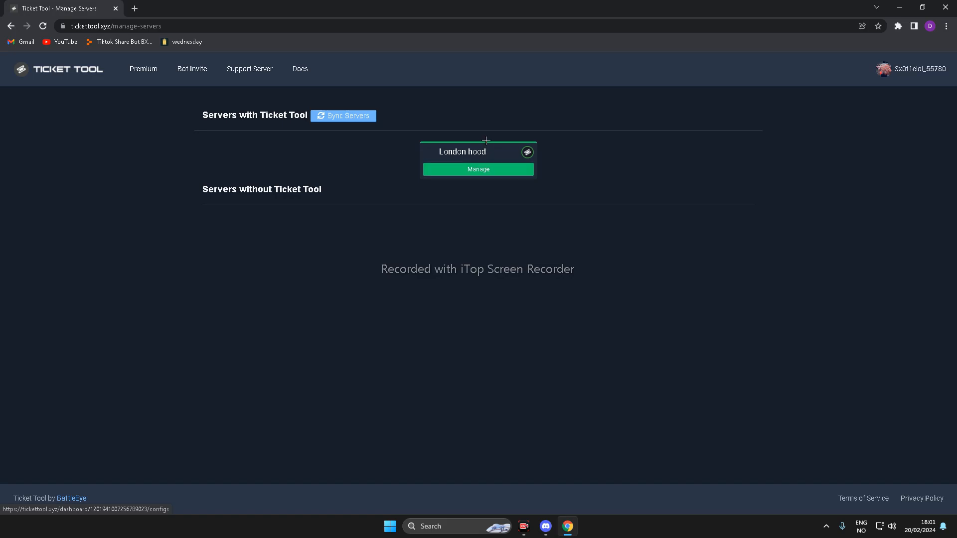
pyautogui.click(478, 170)
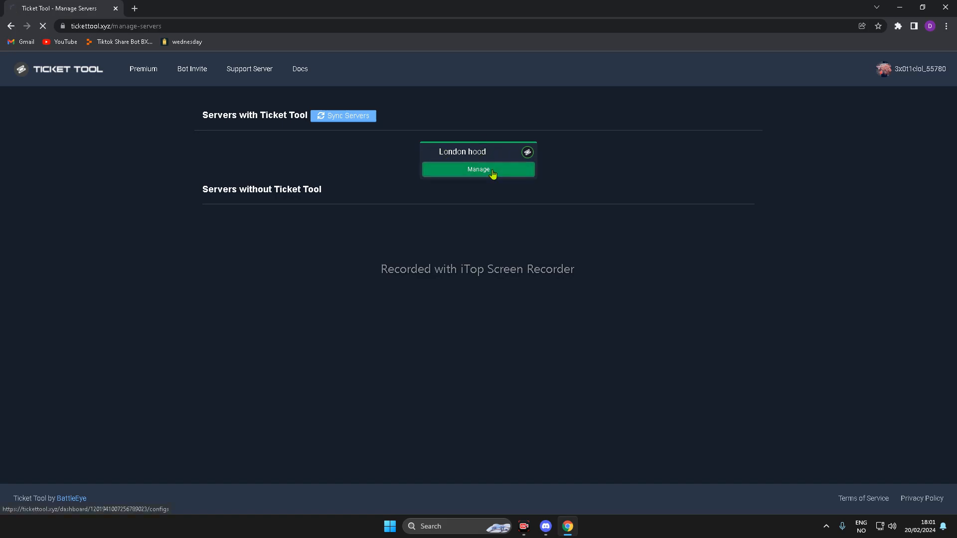
pyautogui.click(478, 169)
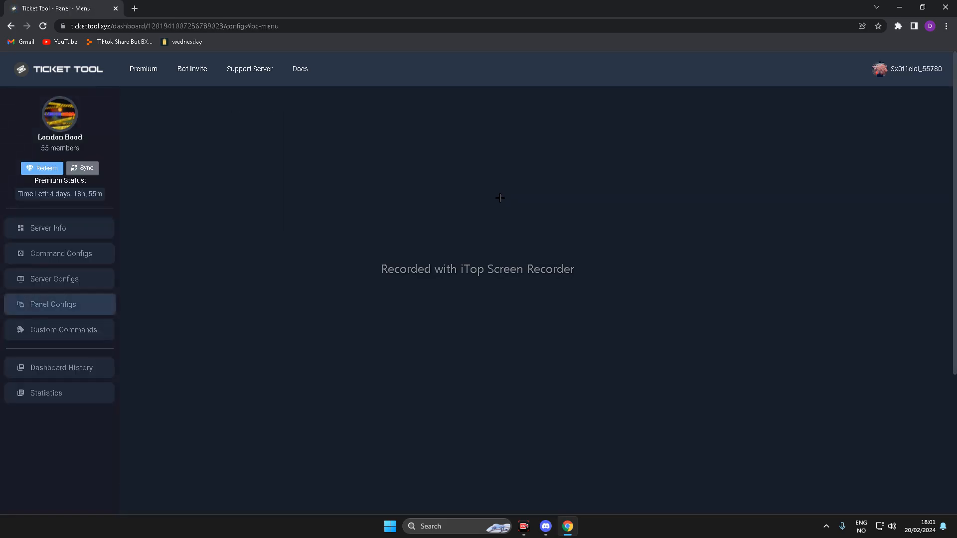
pyautogui.click(54, 304)
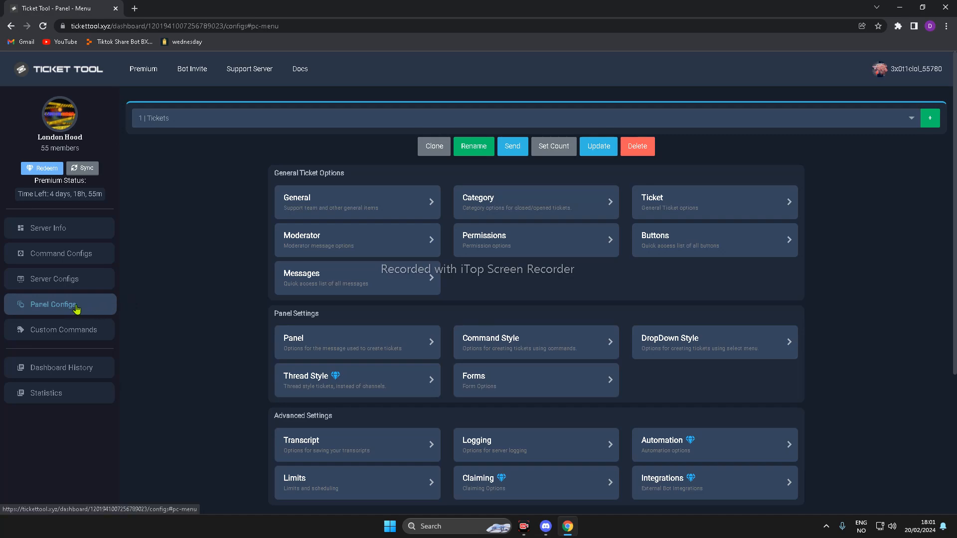
pyautogui.moveTo(107, 312)
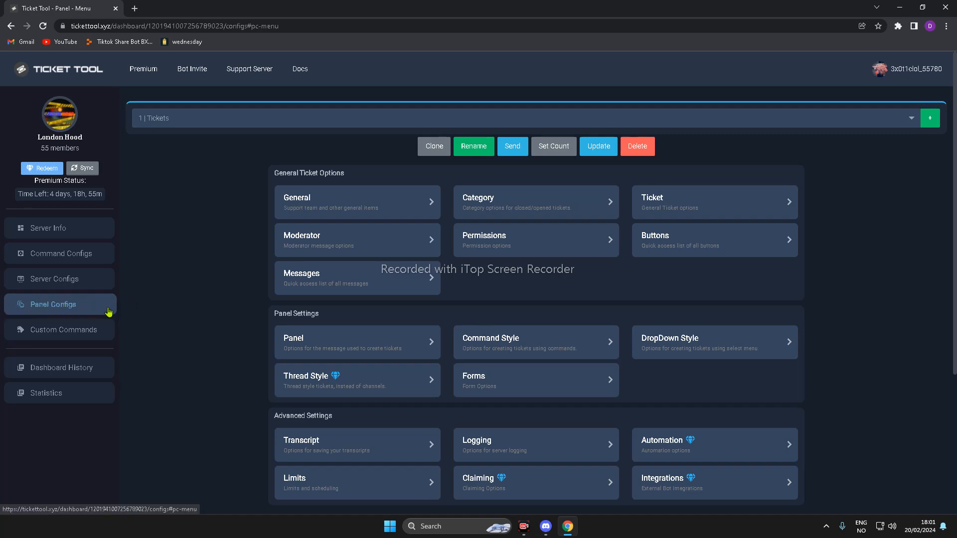
# Scroll to the dropdown style settings, then check Discord's ticket-0004 channel.
pyautogui.scroll(-3)
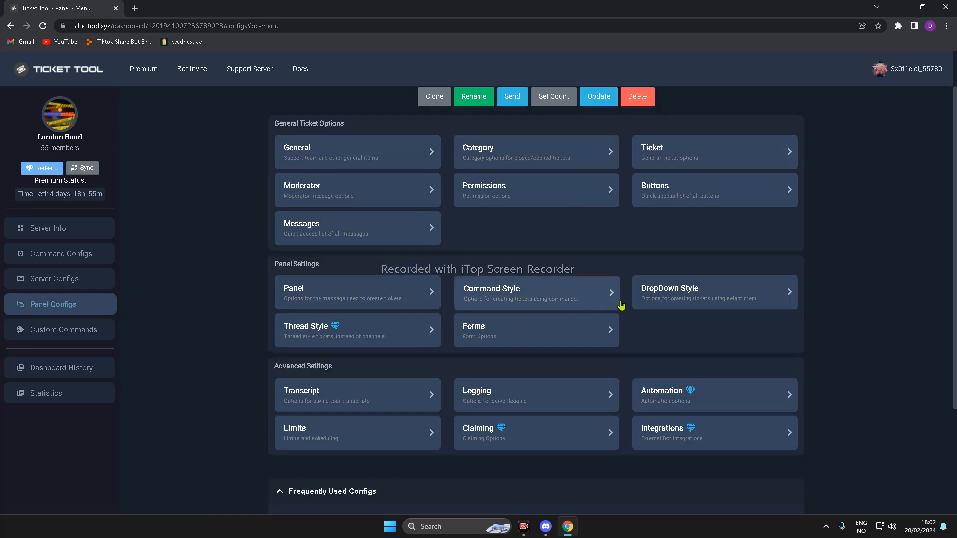
pyautogui.moveTo(670, 300)
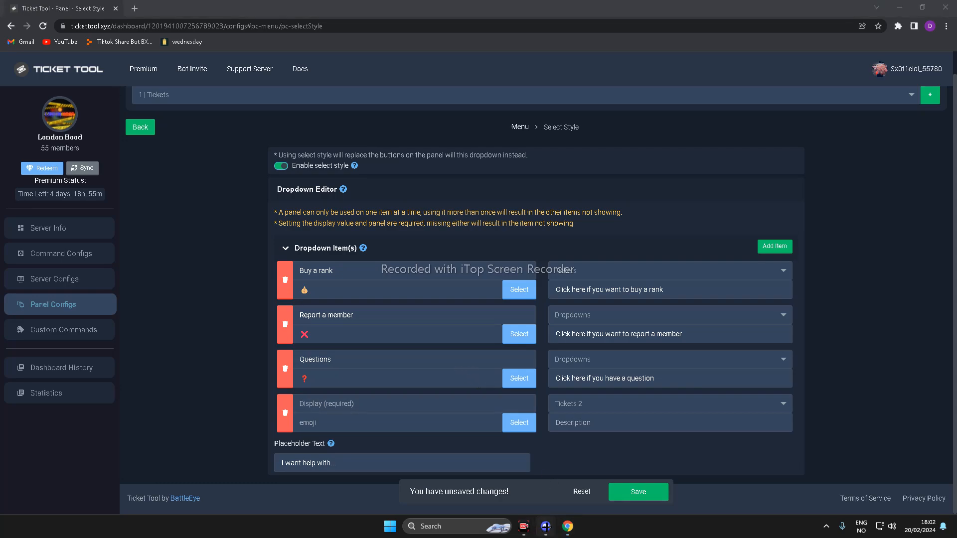
pyautogui.click(545, 526)
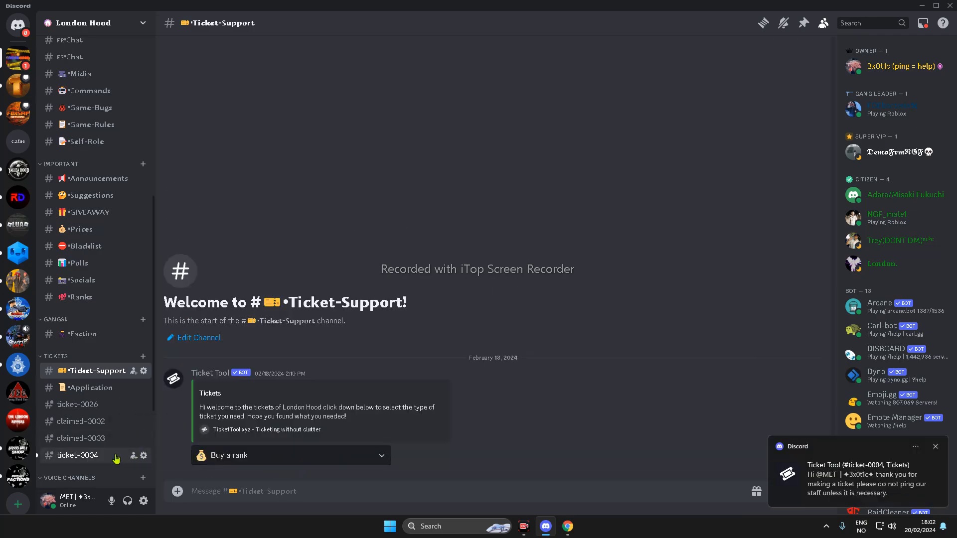
pyautogui.click(77, 456)
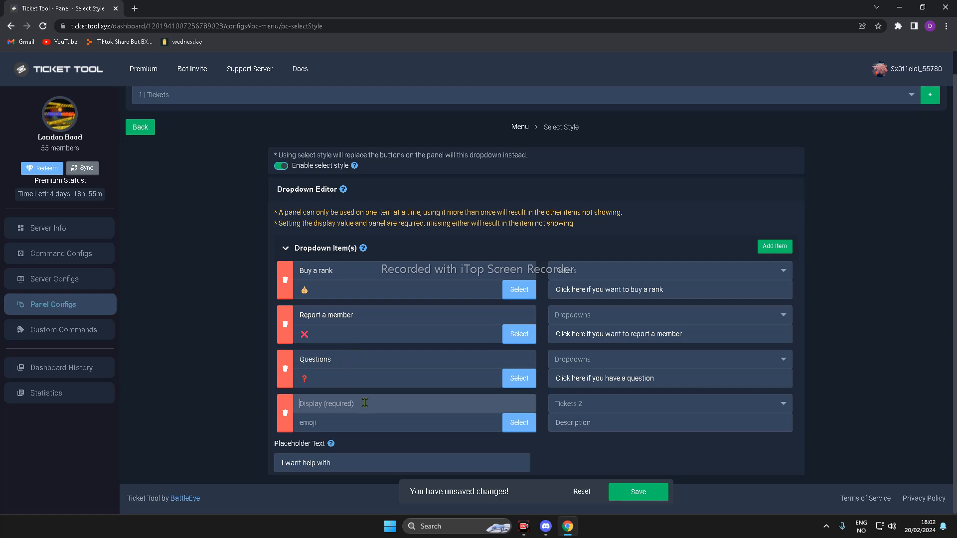
# Name the fourth dropdown item 'Rank up'.
pyautogui.write('Ra')
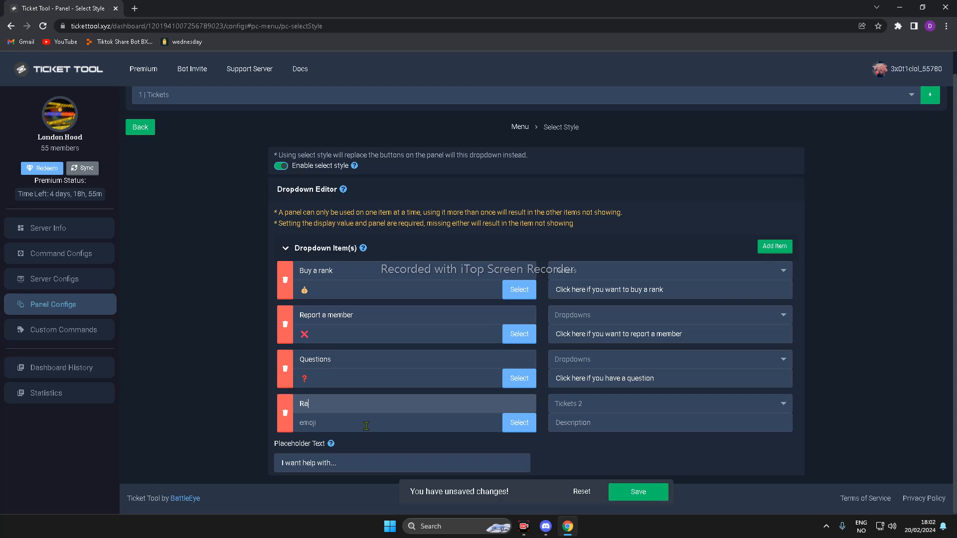
pyautogui.write('nk up')
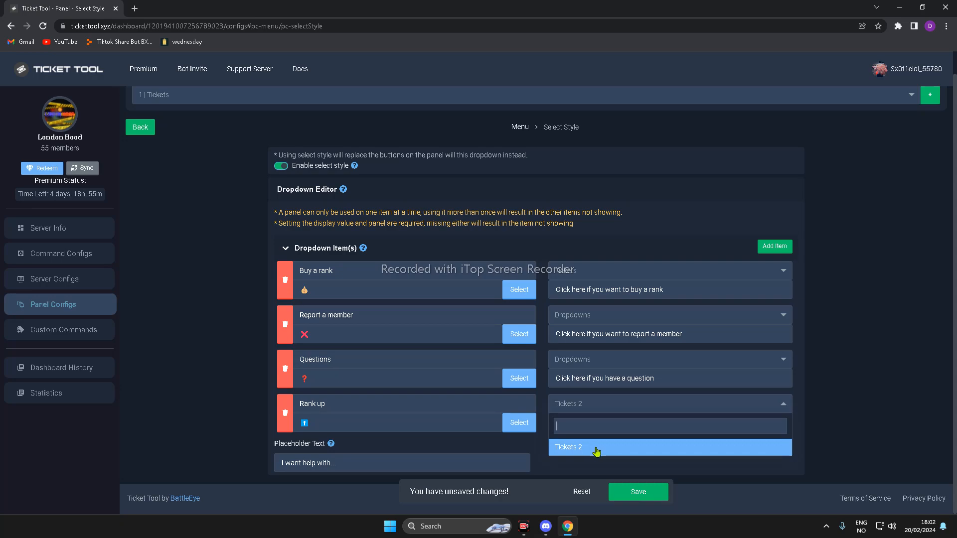
# Describe Rank up as 'Click here if you want to have an rank up' and save.
pyautogui.click(596, 447)
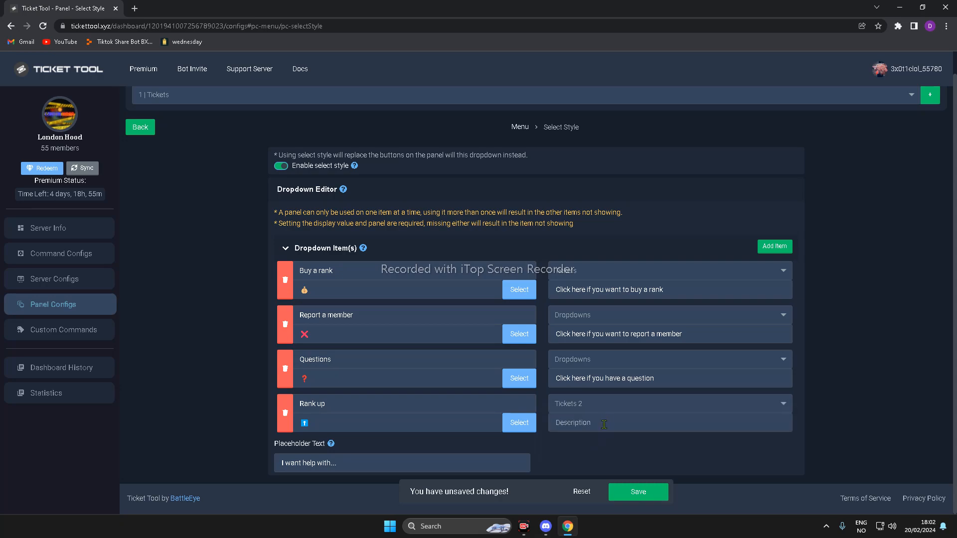
pyautogui.write('Click here if')
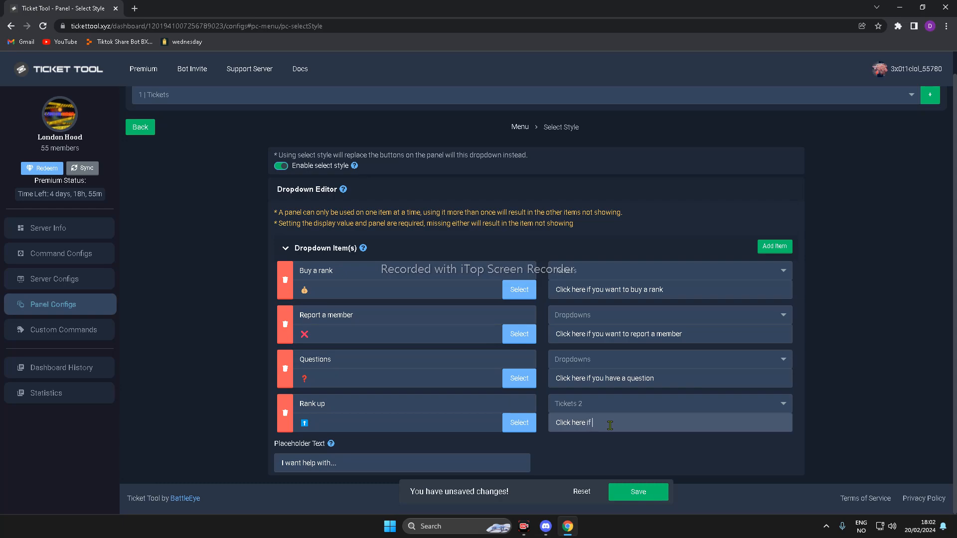
pyautogui.write('you want t')
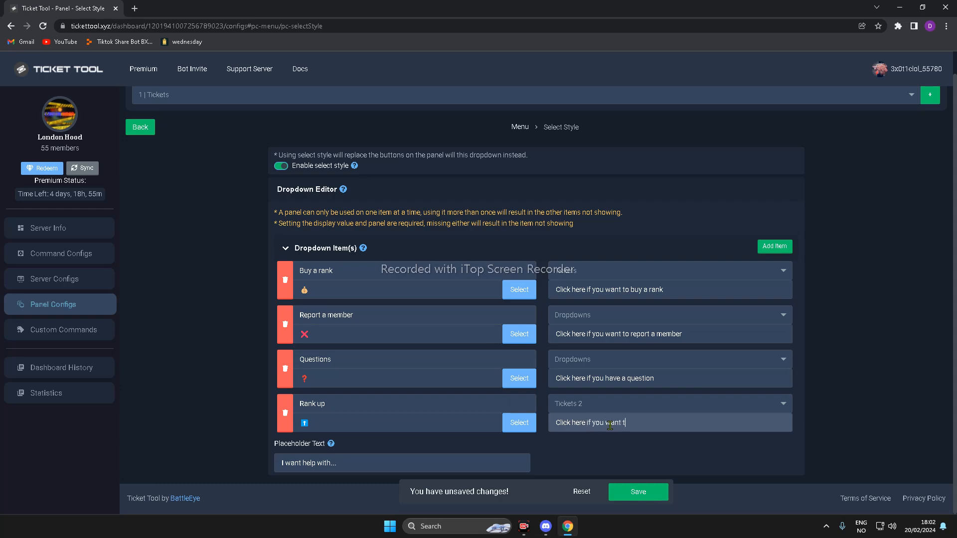
pyautogui.write('o')
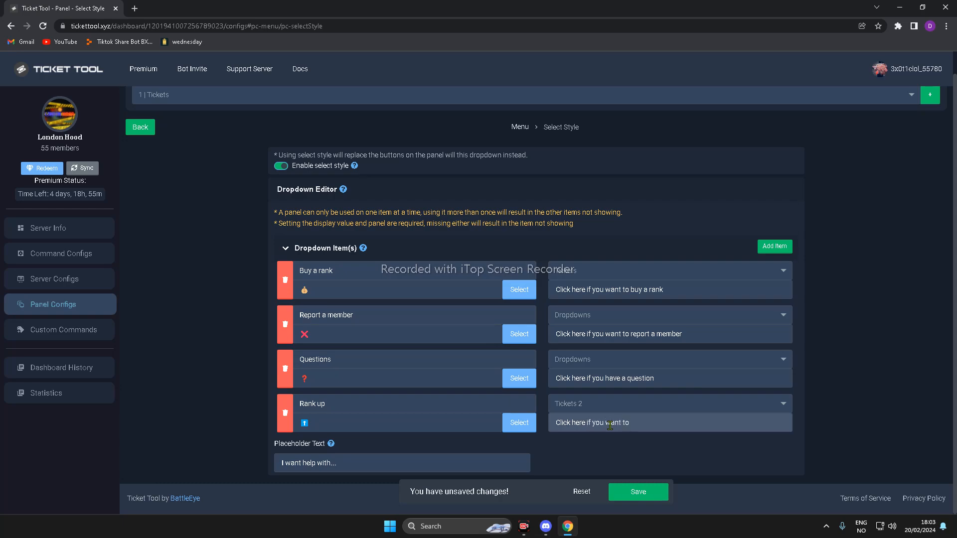
pyautogui.write('have a')
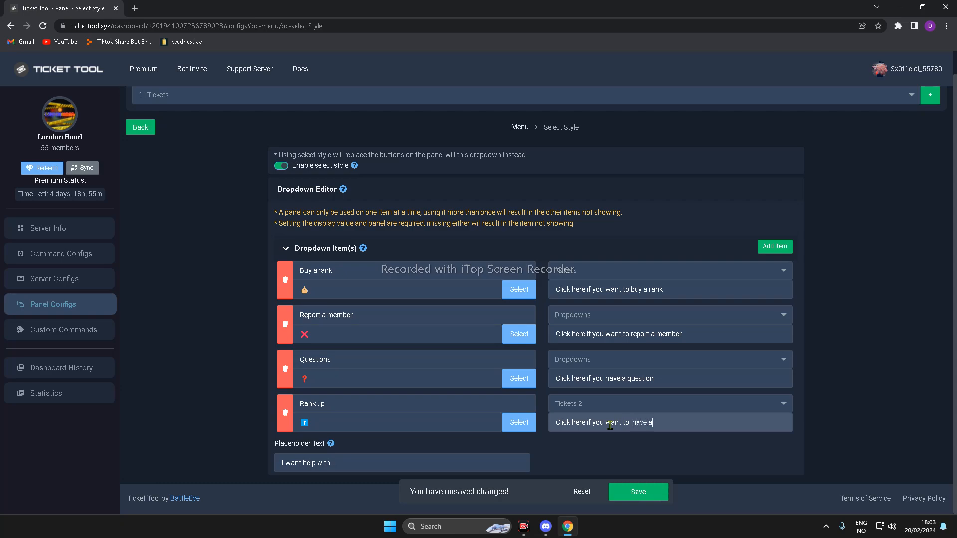
pyautogui.write('n rank up')
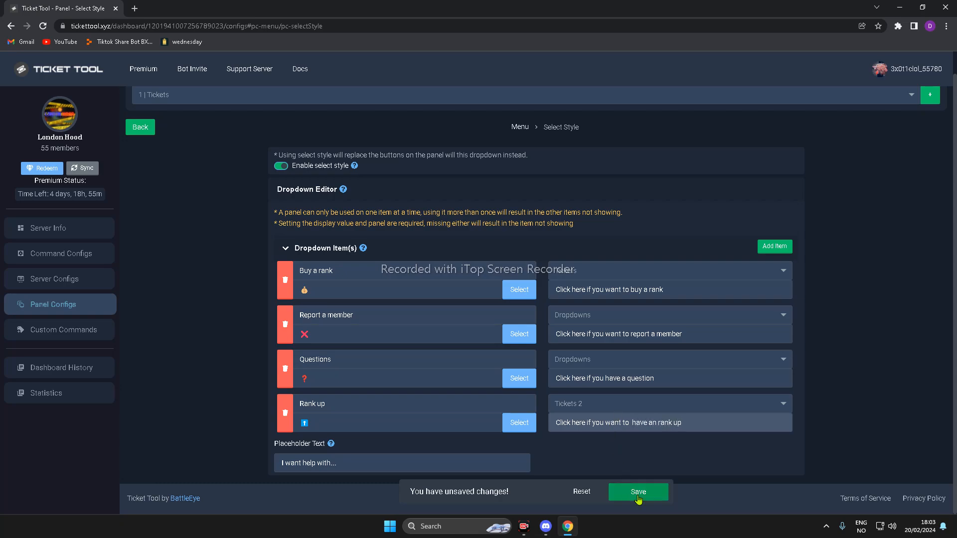
pyautogui.click(638, 491)
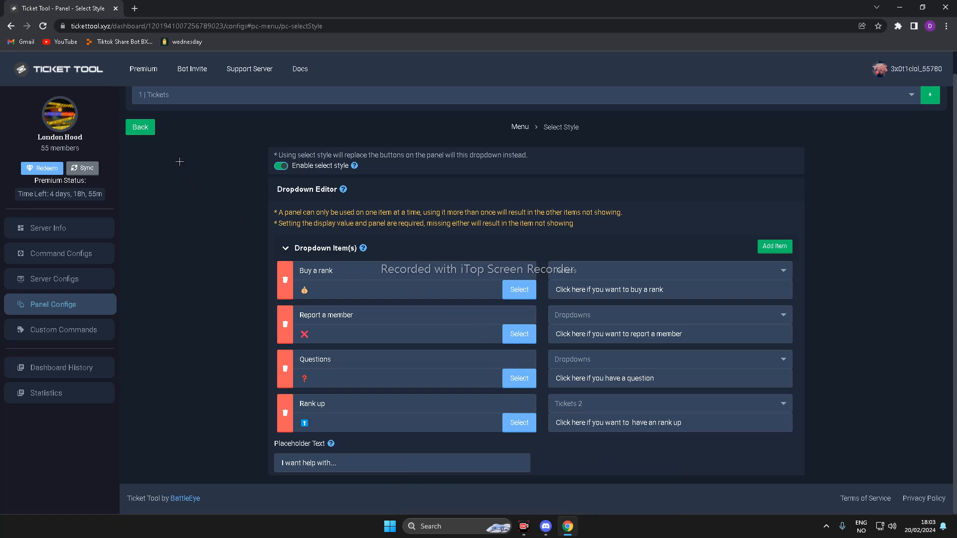
# From the panel overview, send the updated panel to the Ticket-Support channel.
pyautogui.click(140, 127)
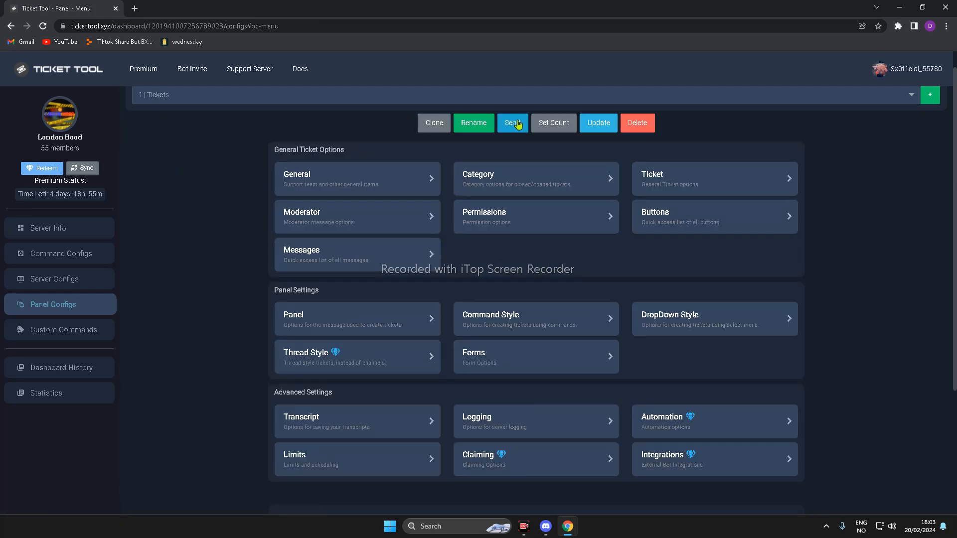
pyautogui.click(512, 123)
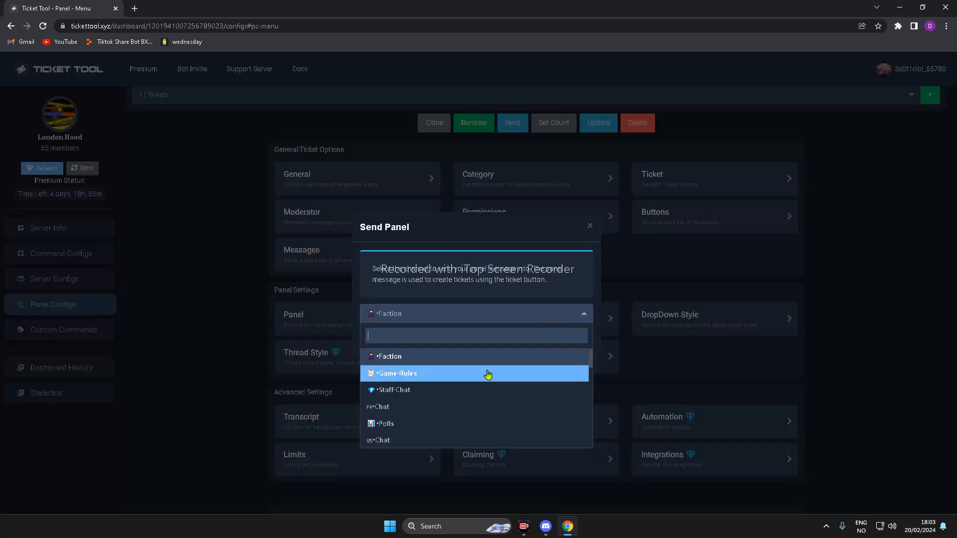
pyautogui.scroll(-3)
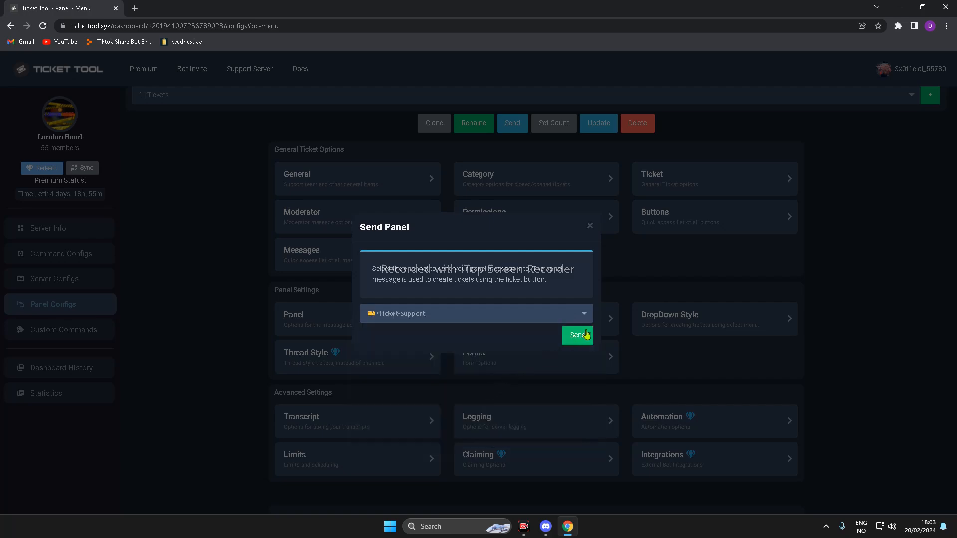
pyautogui.click(576, 335)
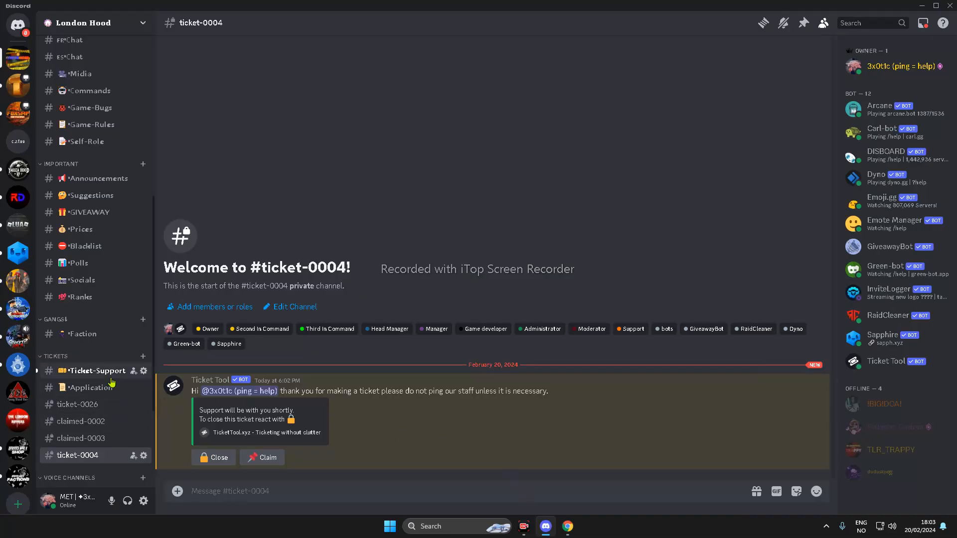
# In Ticket-Support, expand the new panel's dropdown to confirm Rank up, then close it.
pyautogui.click(97, 370)
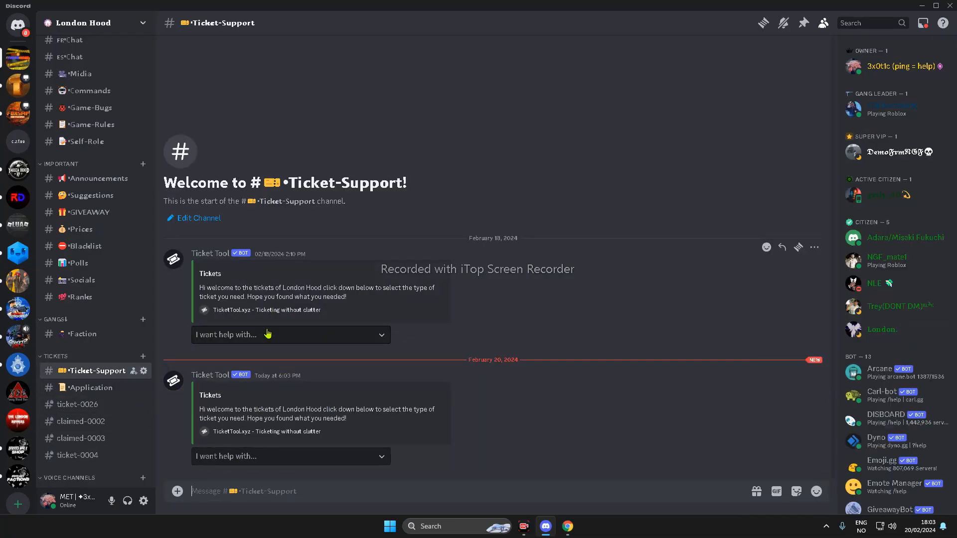
pyautogui.click(289, 335)
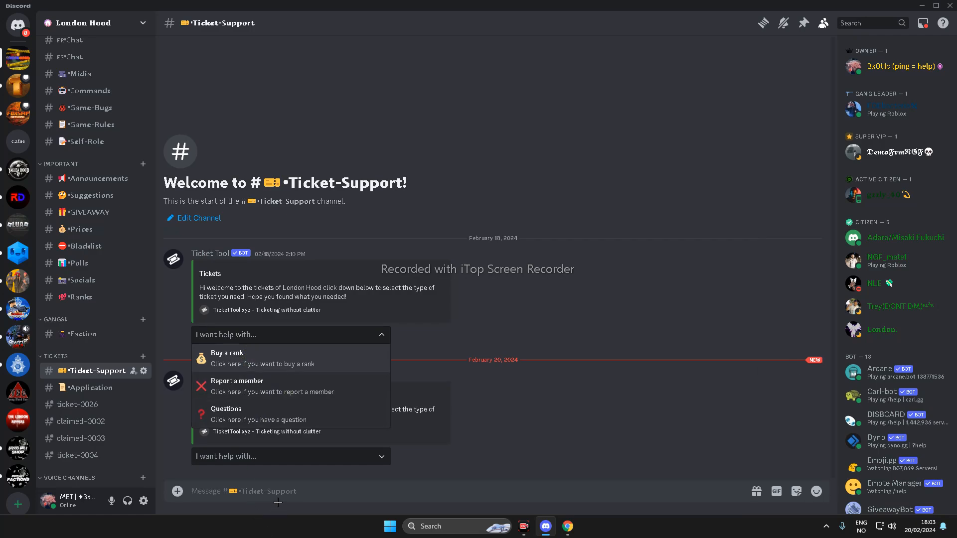
pyautogui.scroll(-3)
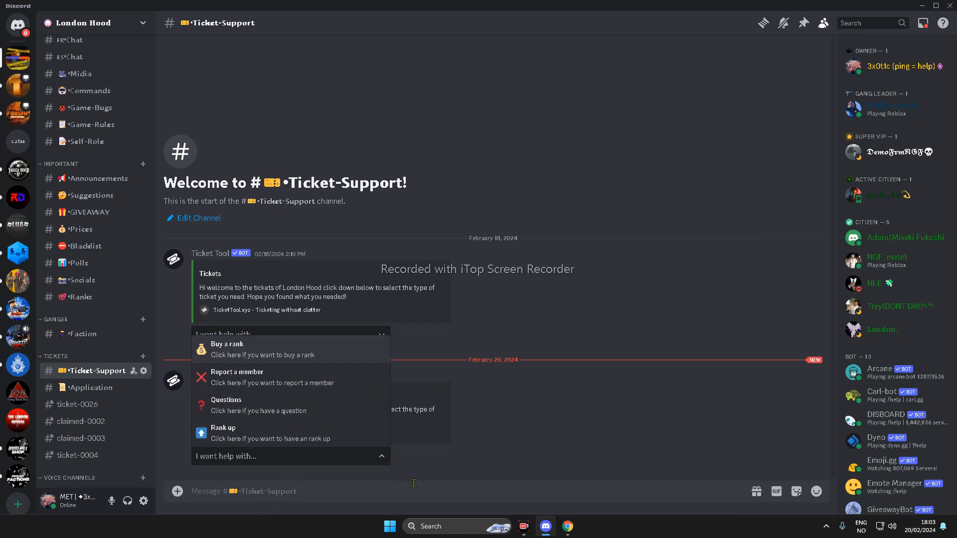
pyautogui.click(381, 456)
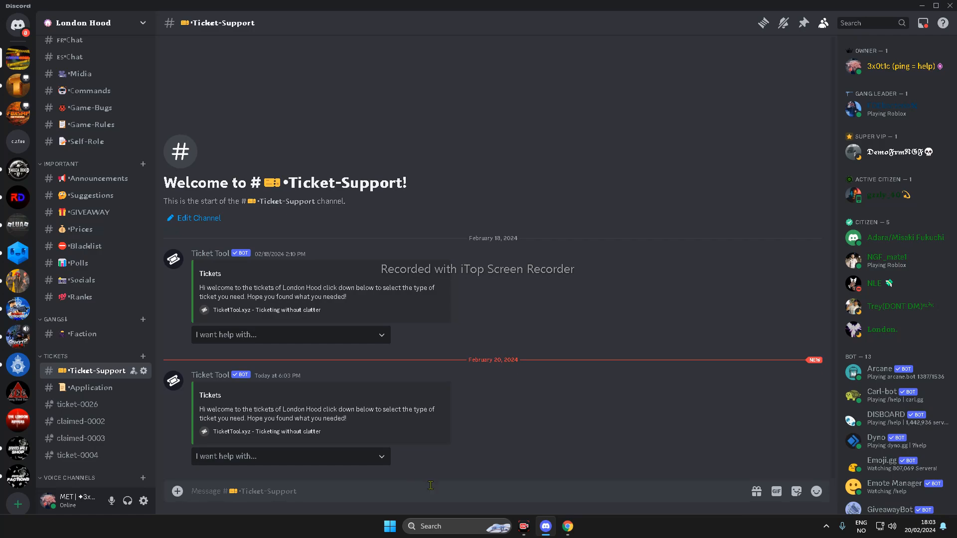
pyautogui.moveTo(762, 500)
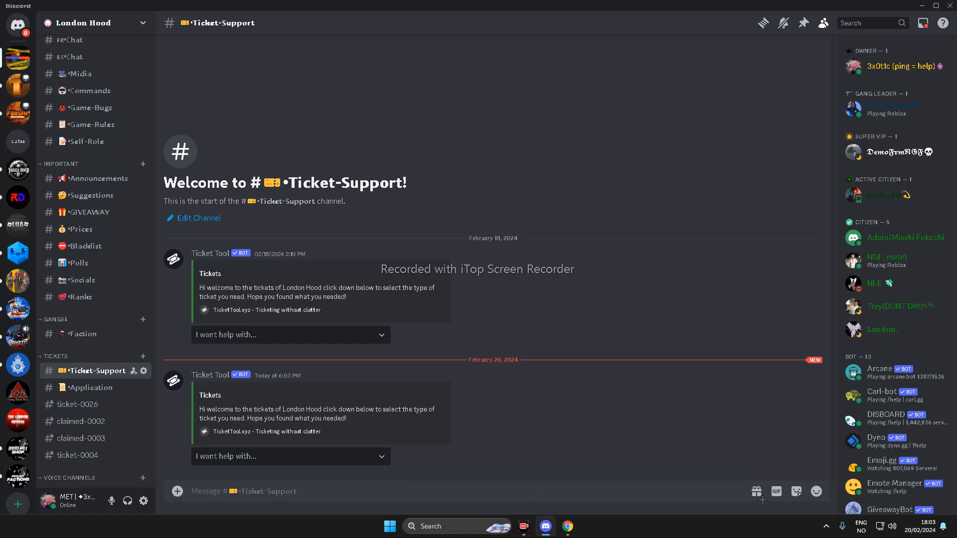